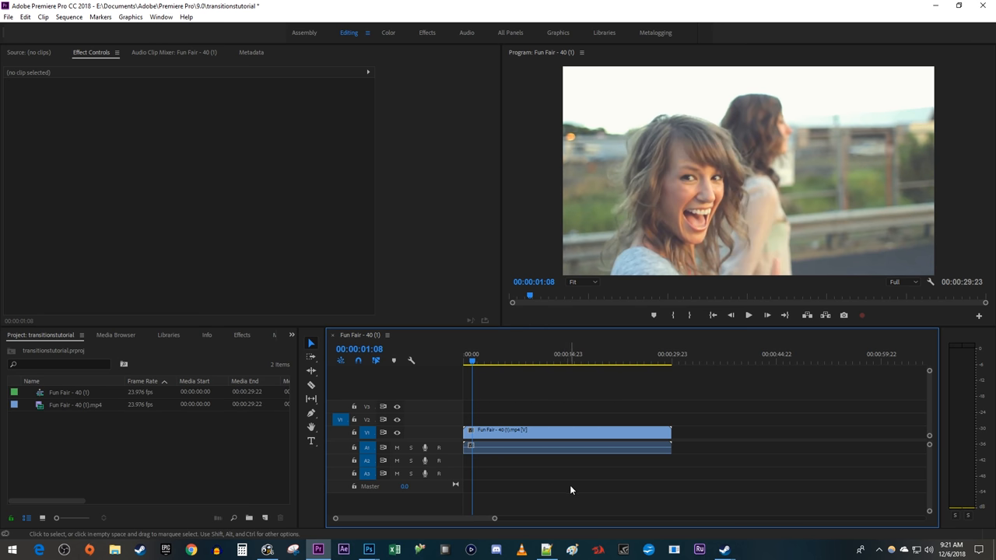
pyautogui.moveTo(229, 448)
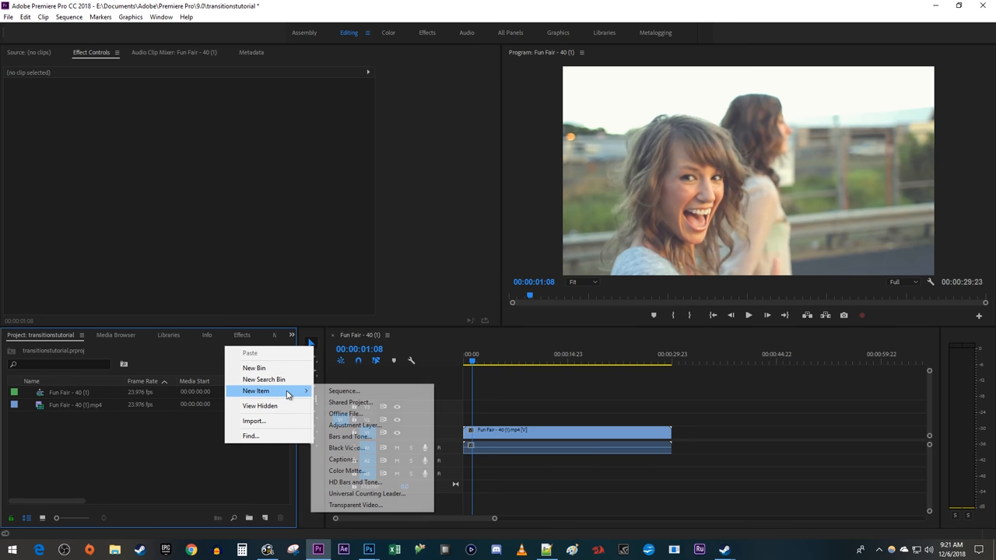
# Add a new Adjustment Layer to the project via New Item, accepting the default settings.
pyautogui.click(353, 425)
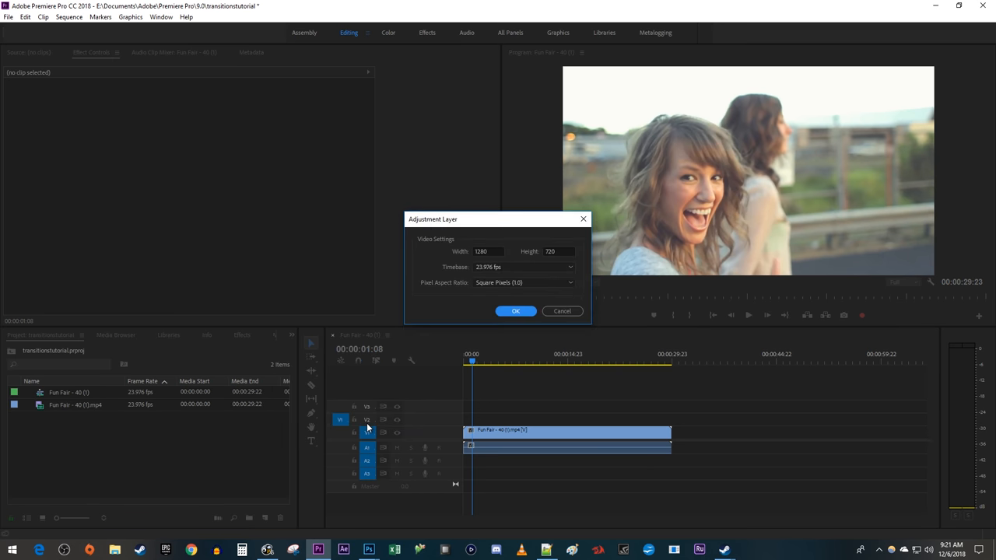
pyautogui.click(515, 311)
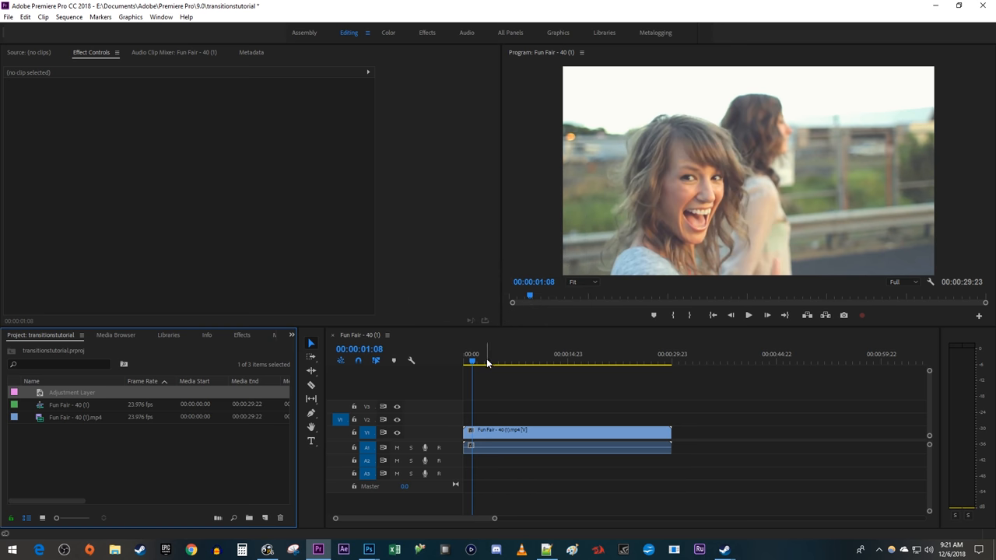
# Drop the Adjustment Layer onto track V2 above the clip near the 19-second mark.
pyautogui.click(562, 361)
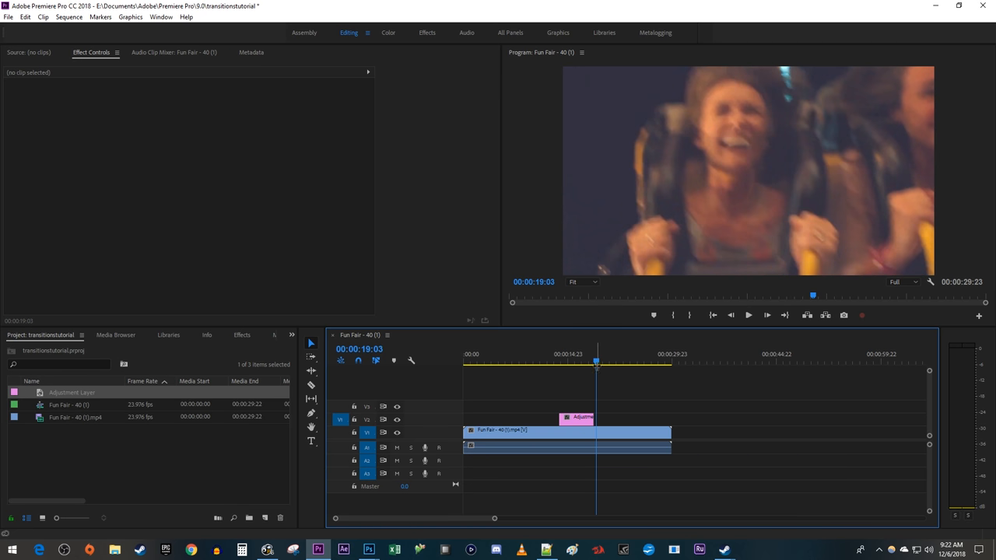
pyautogui.moveTo(595, 433); pyautogui.dragTo(599, 433)
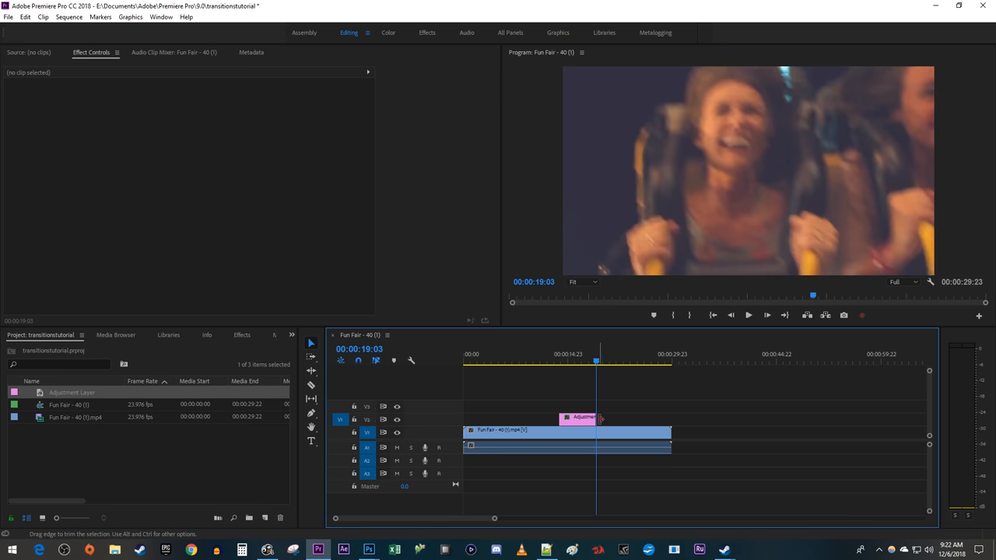
# Search the Effects panel for "str" to find and apply Strobe Light to the adjustment layer.
pyautogui.click(235, 335)
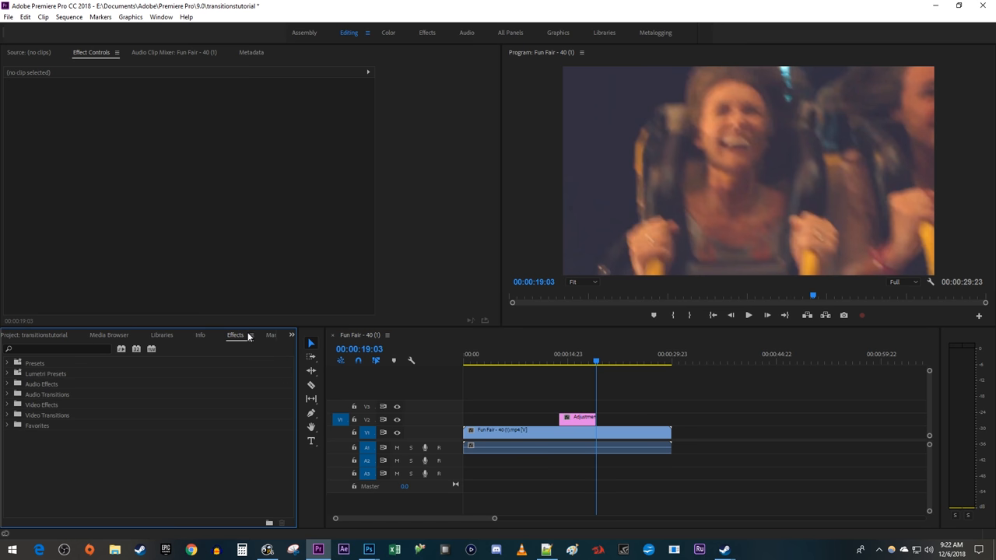
pyautogui.write('strobe')
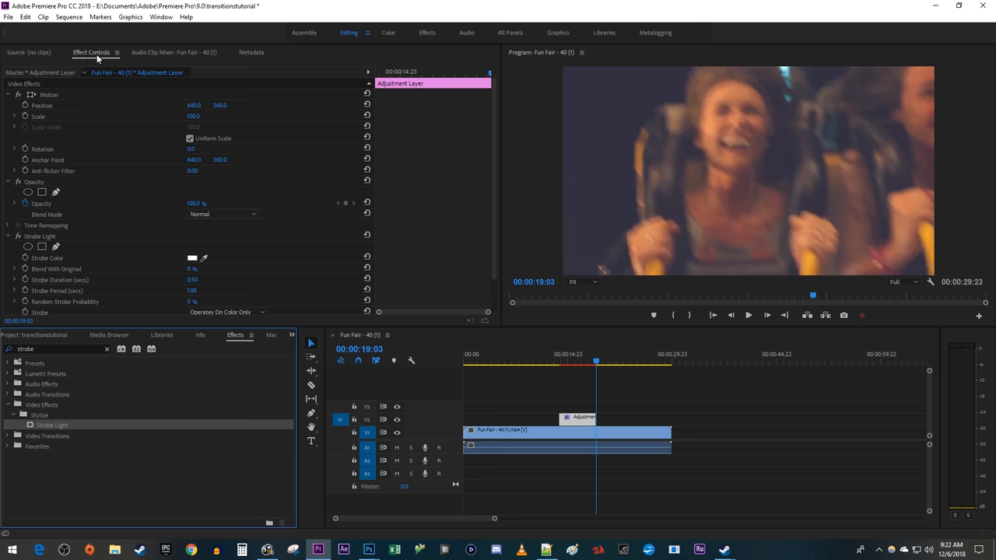
# Set Strobe Color to black and Strobe Duration to 0.07 seconds.
pyautogui.click(193, 258)
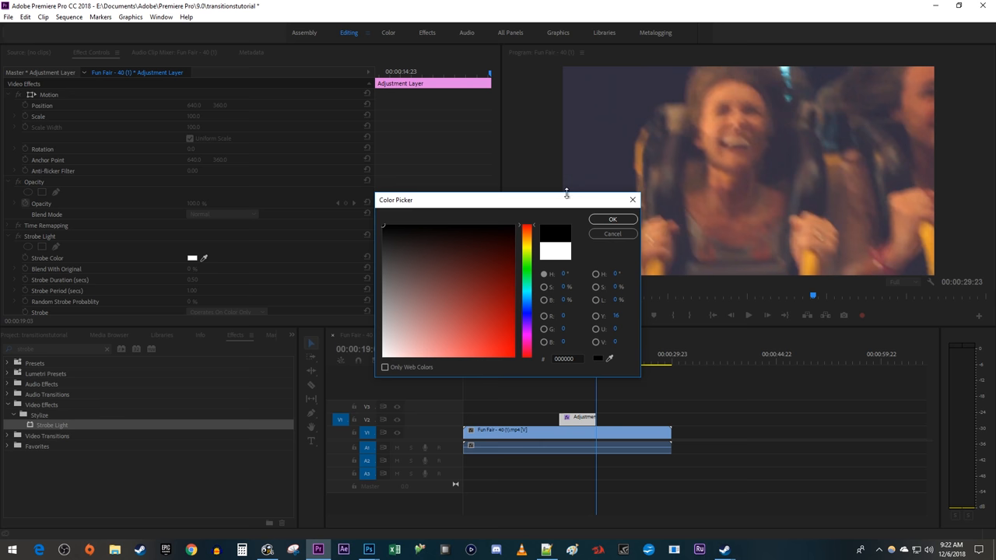
pyautogui.click(613, 218)
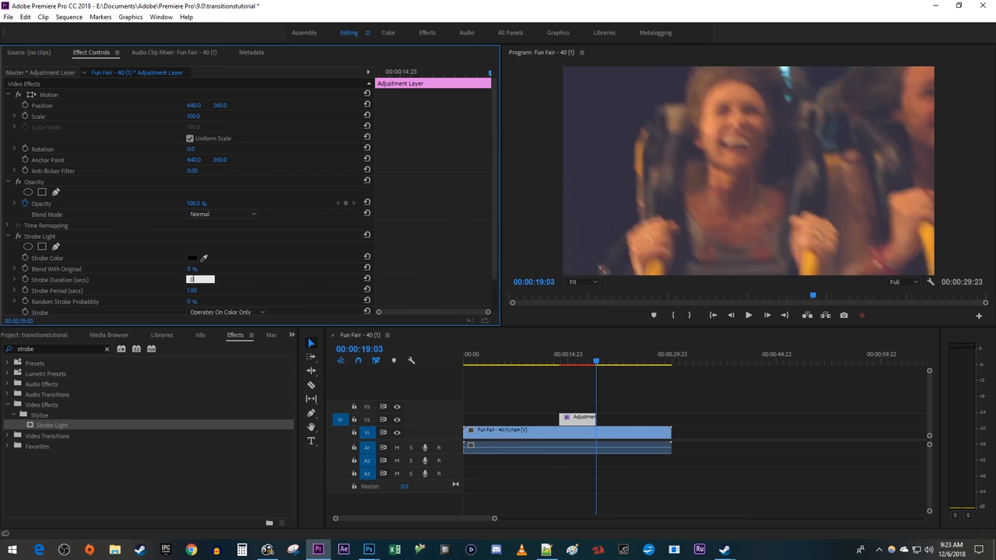
pyautogui.write('0.07')
pyautogui.click(192, 291)
pyautogui.write('0.15')
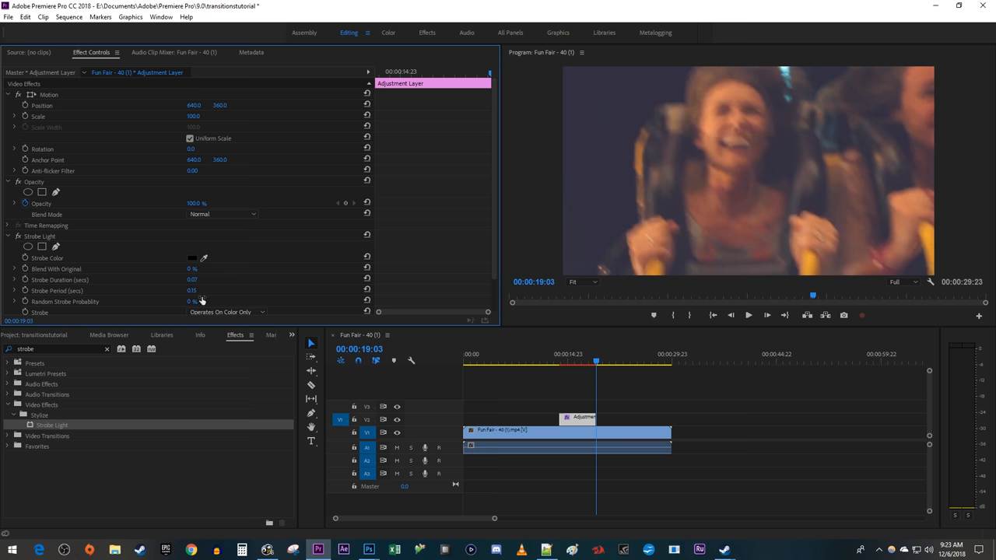
pyautogui.moveTo(221, 291)
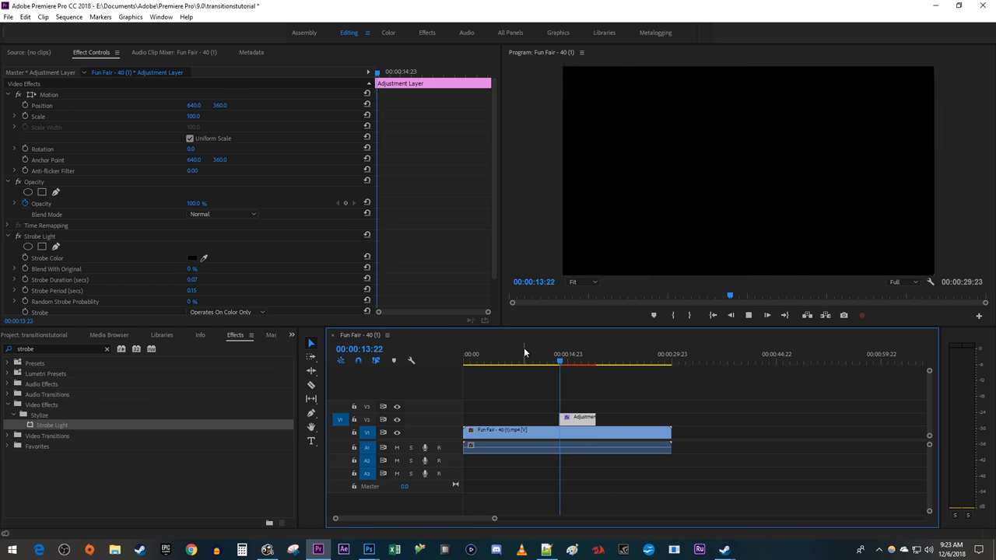
# Switch Strobe Color back to white and preview the washed-out flash on later frames.
pyautogui.click(572, 355)
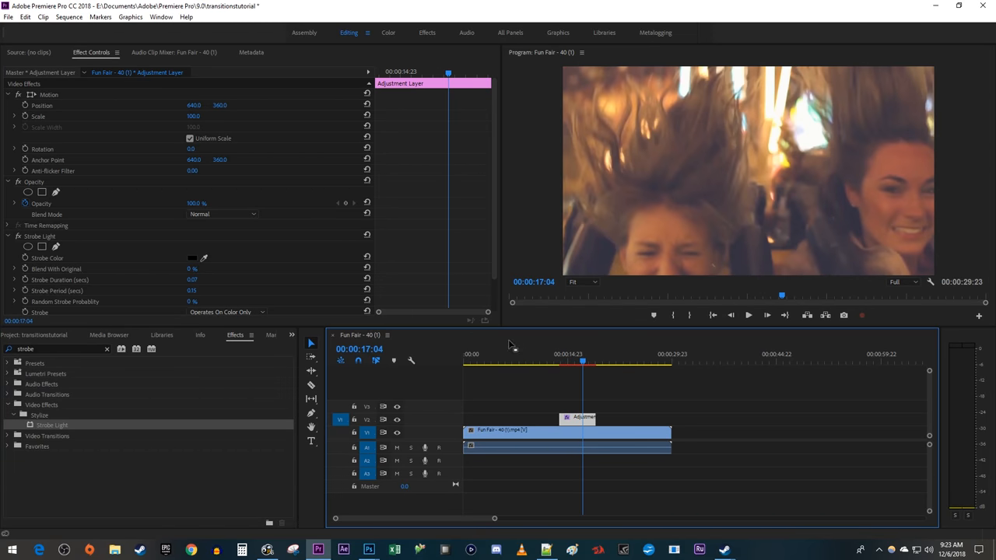
pyautogui.click(193, 258)
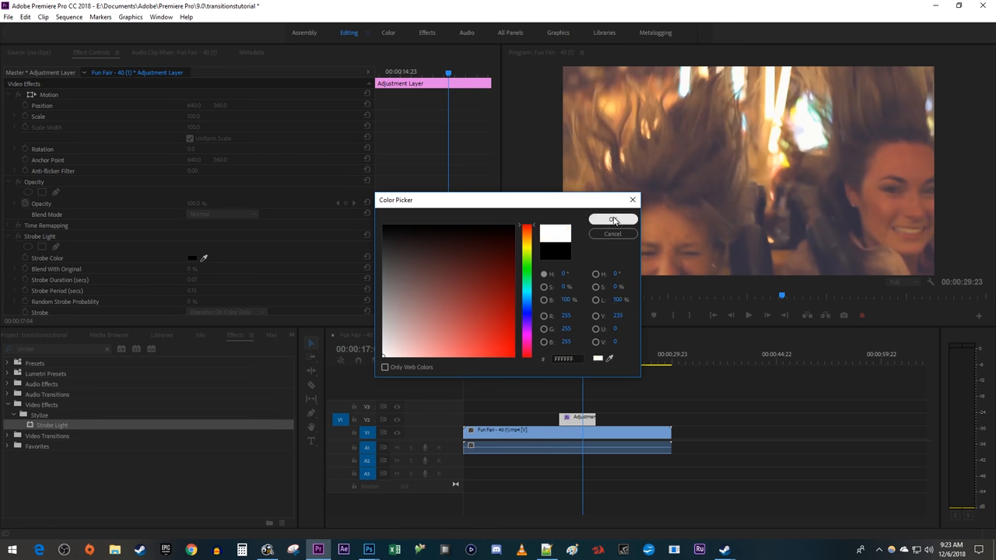
pyautogui.click(614, 219)
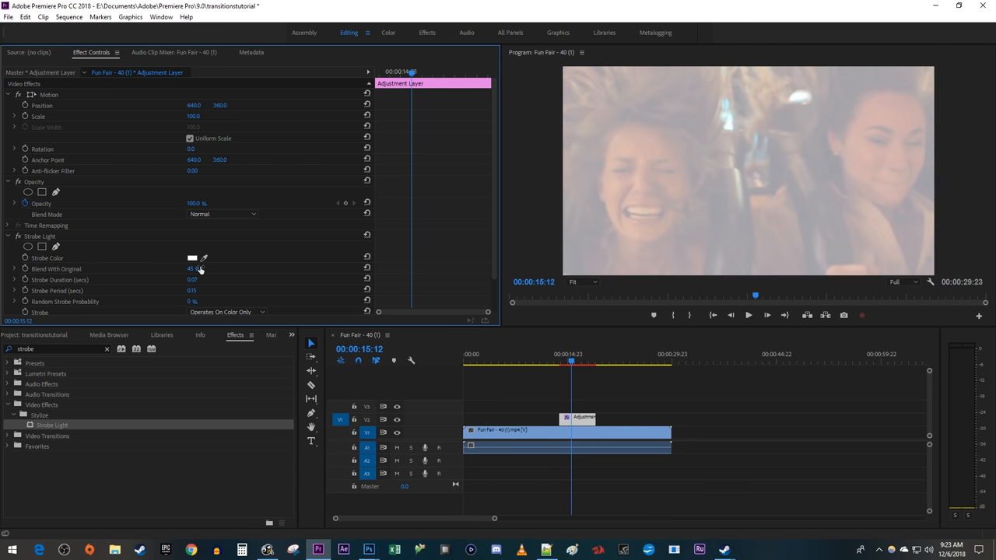
pyautogui.click(748, 314)
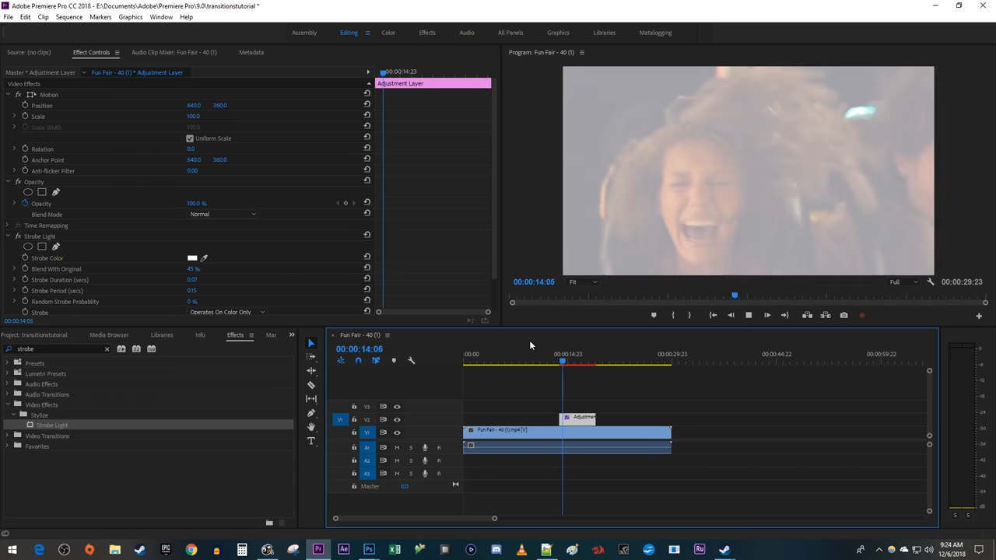